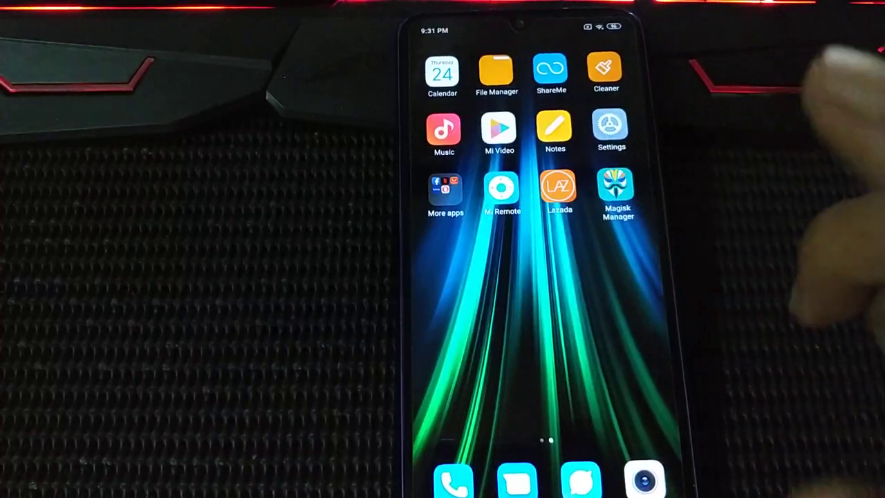
Open Settings to reach the My device information page
{"action": "left_click", "coordinate": [611, 127]}
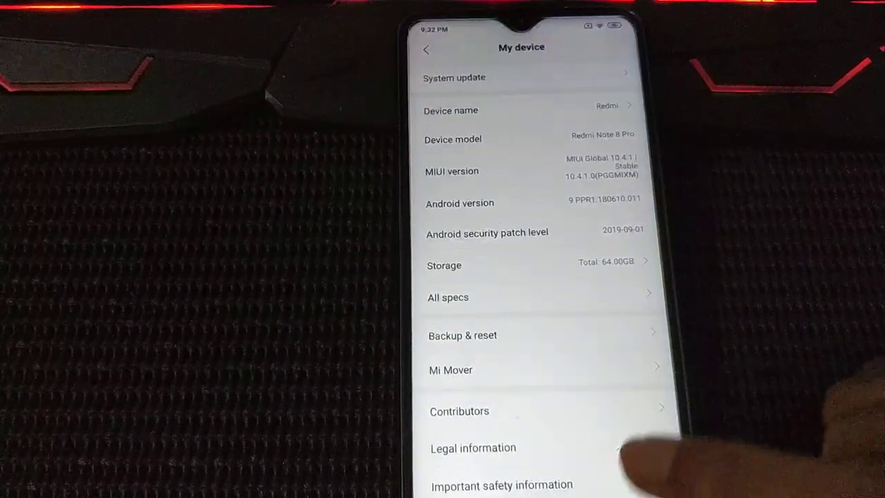
Leave the My device page and return to the home screen
{"action": "left_click", "coordinate": [425, 50]}
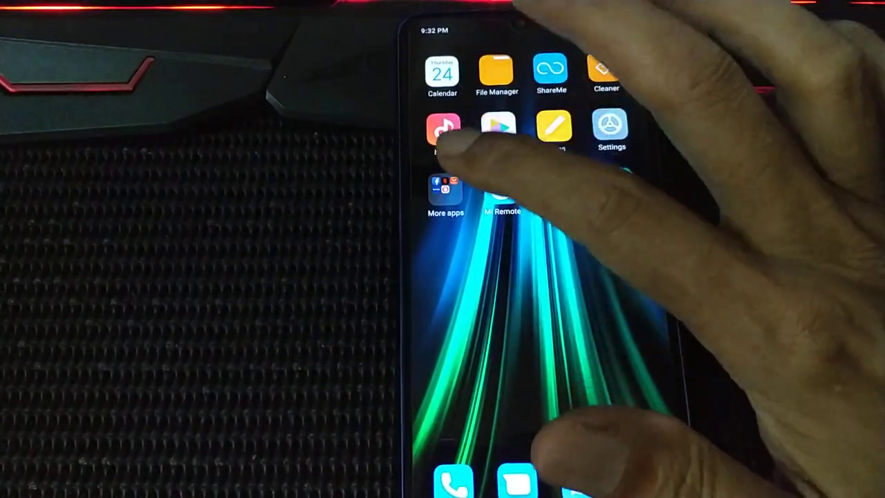
Remove the More apps folder from the home screen and launch Magisk Manager
{"action": "left_click", "coordinate": [445, 191]}
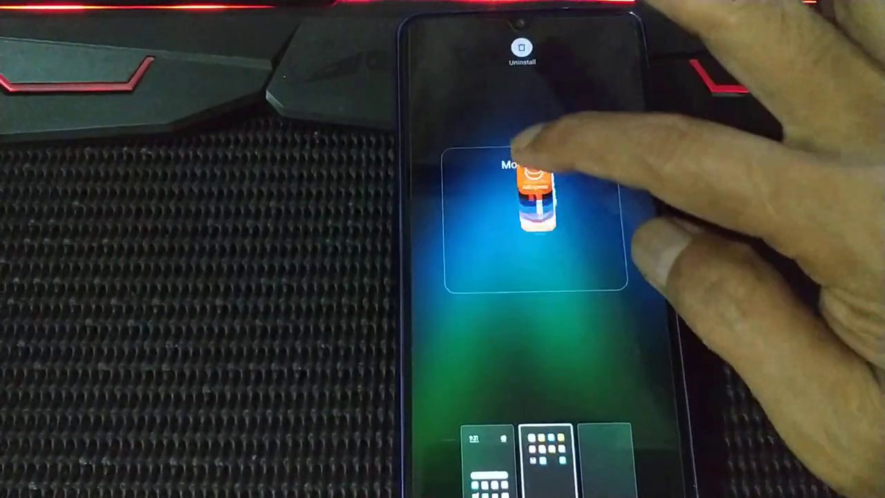
{"action": "left_click", "coordinate": [520, 47]}
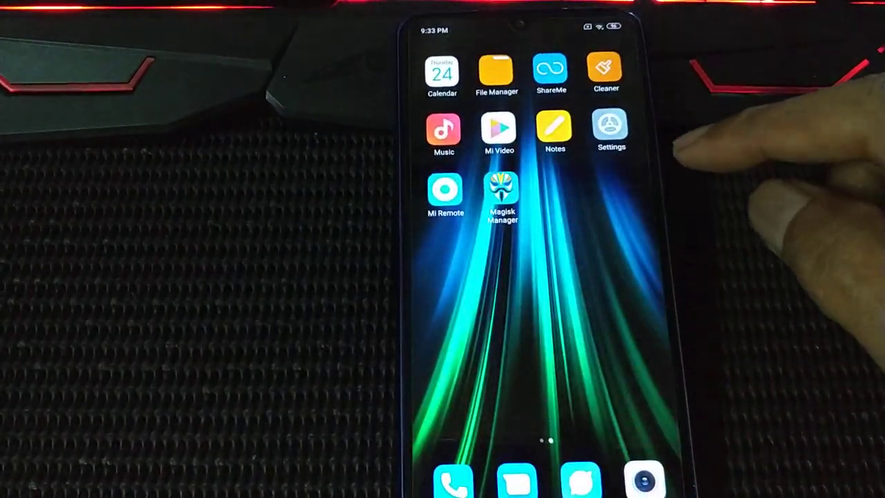
{"action": "left_click", "coordinate": [501, 191]}
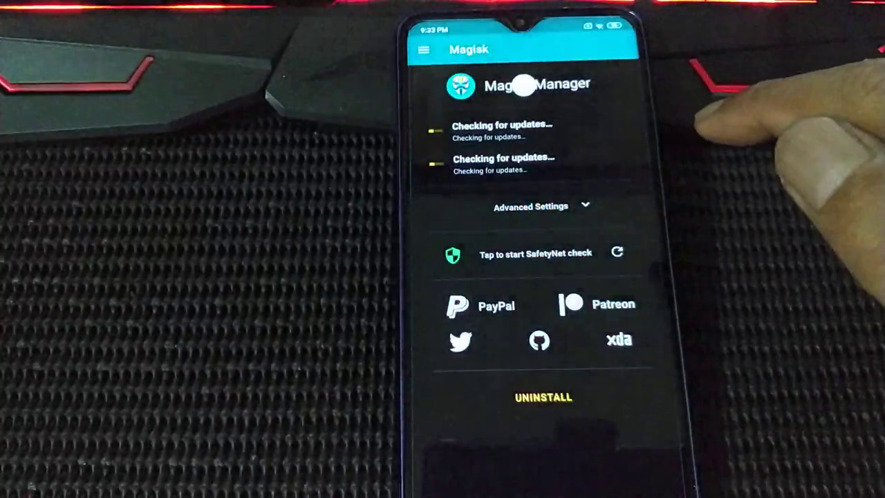